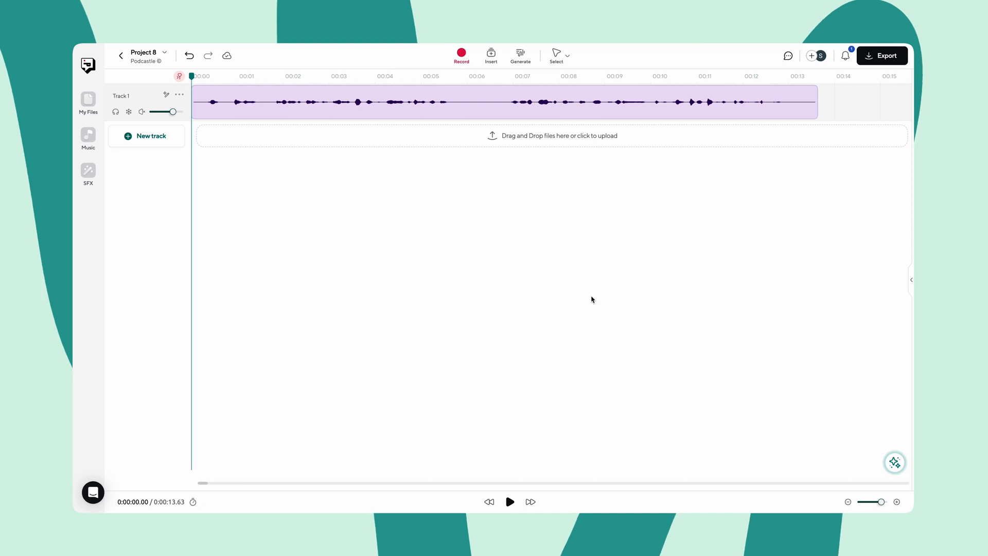
# Step: Play the 13-second Track 1 hairdryer recording and bring up the clip's effects menu
pyautogui.click(510, 501)
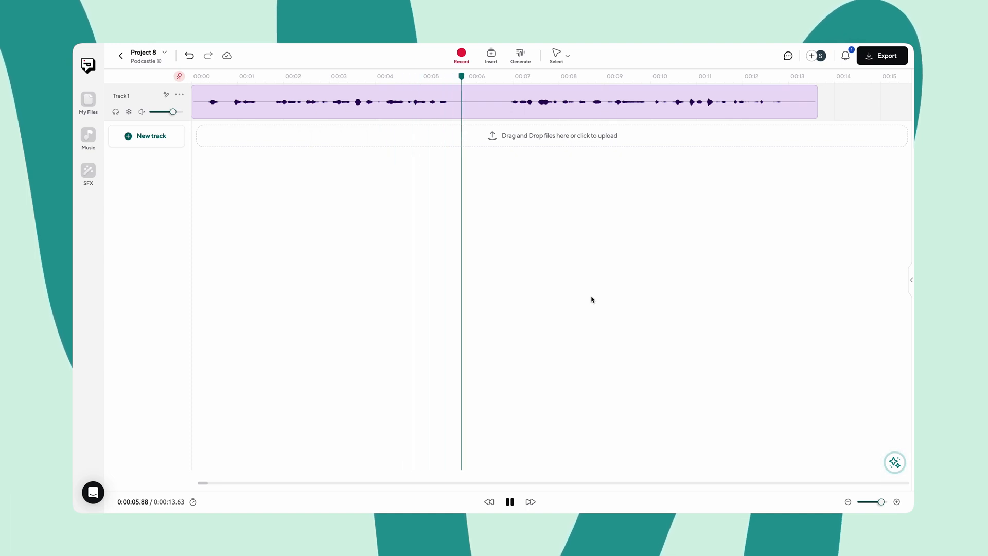
pyautogui.rightClick(368, 116)
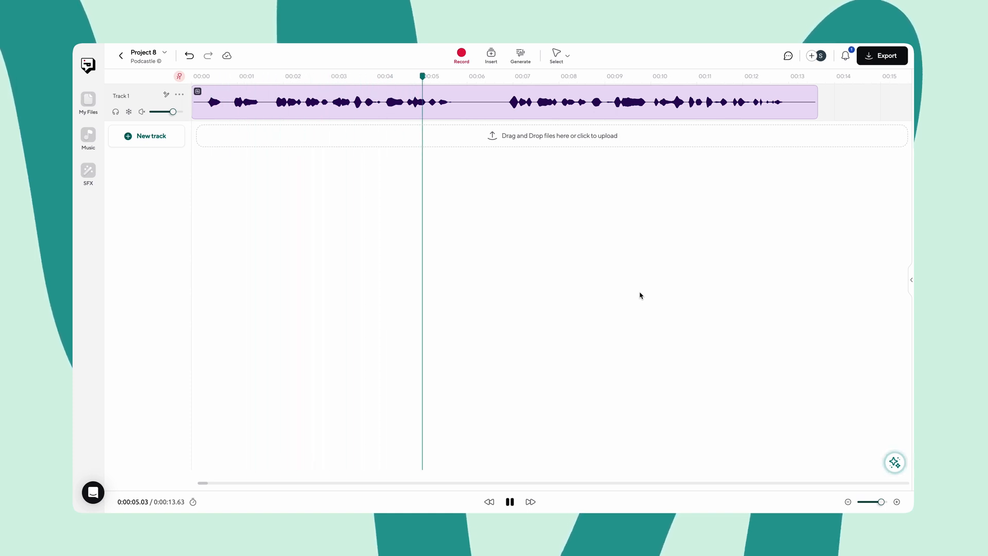
pyautogui.rightClick(394, 106)
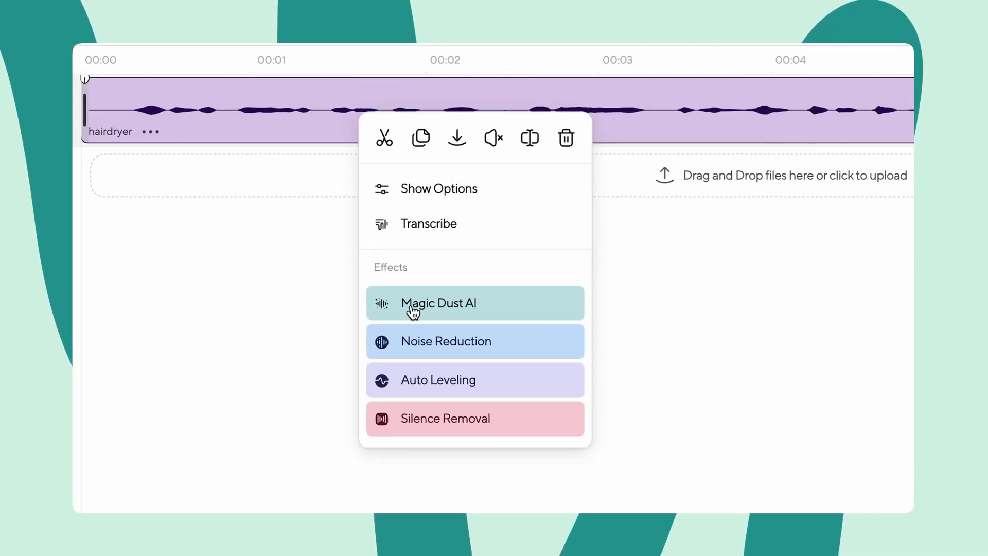
# Step: Apply Magic Dust AI to the hairdryer clip
pyautogui.click(438, 303)
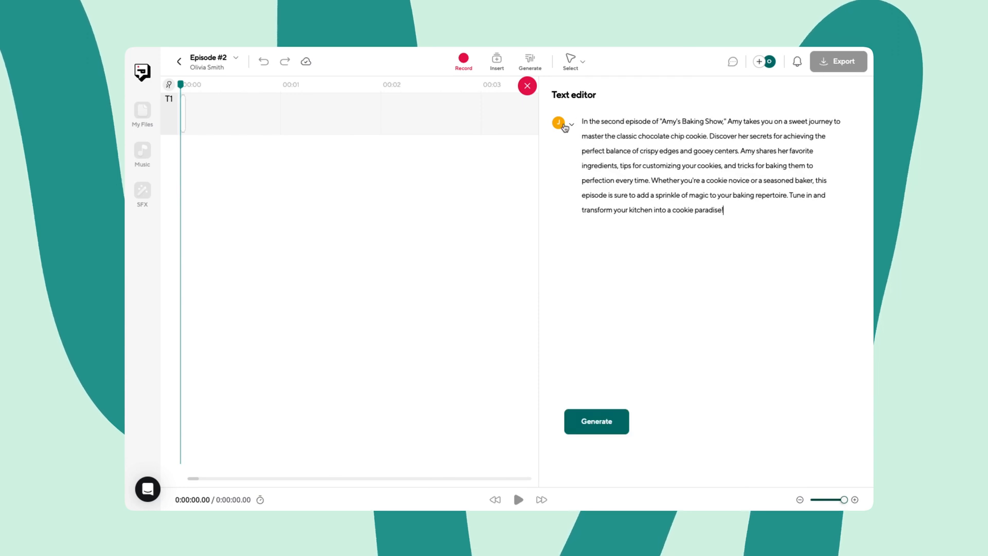
# Step: Pick a speaking voice from the voice list for the baking show description
pyautogui.click(572, 123)
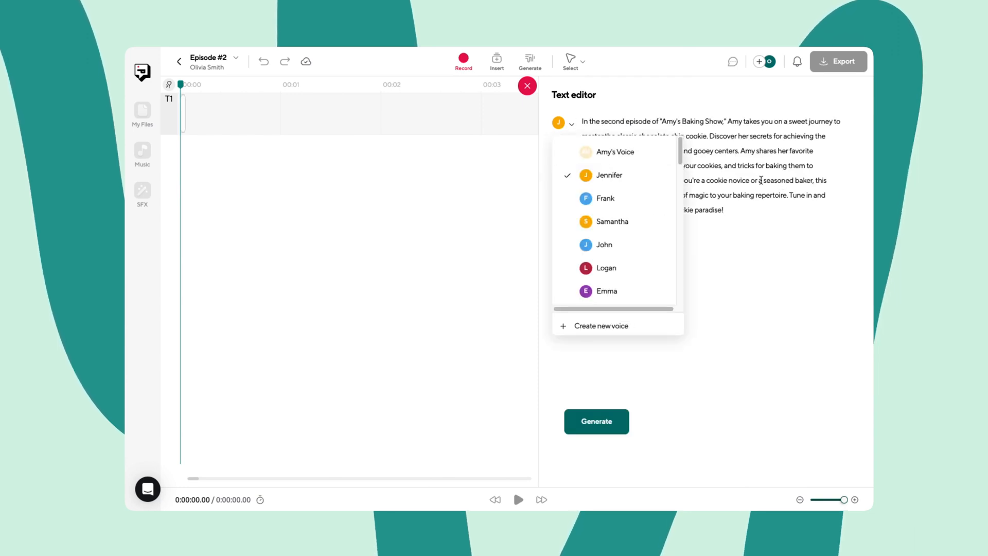
pyautogui.click(596, 421)
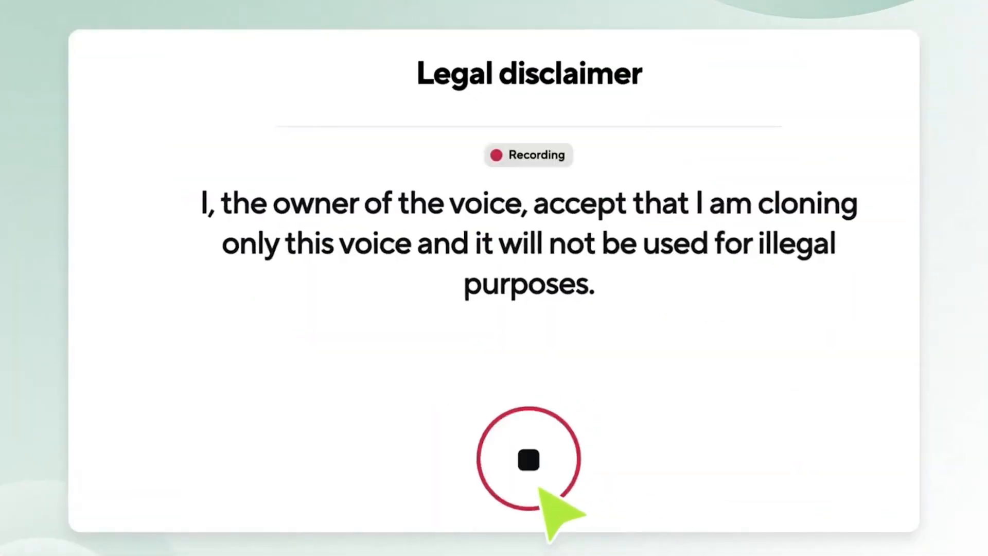
# Step: Stop recording after reading the voice-cloning legal disclaimer aloud
pyautogui.click(527, 458)
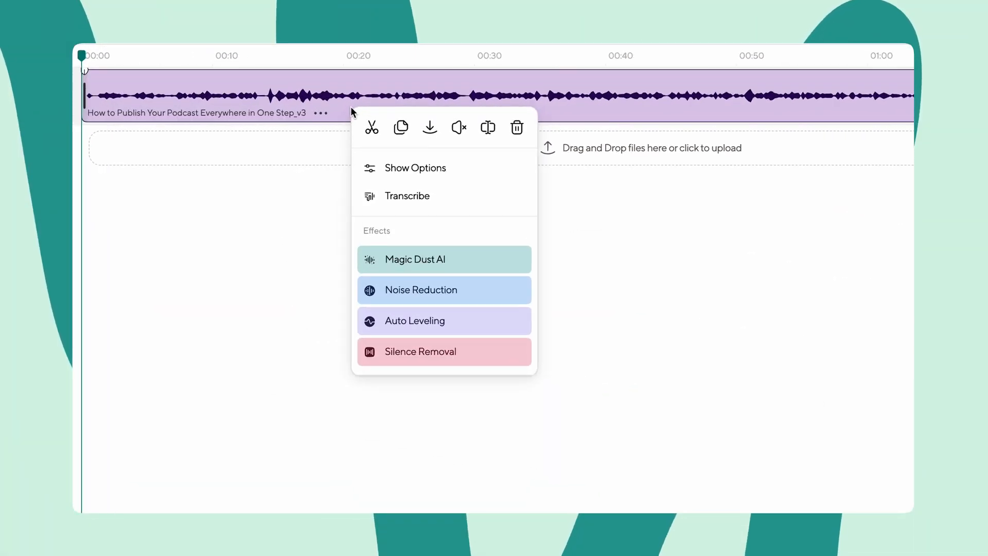
# Step: Transcribe the How to Publish Your Podcast clip with English selected
pyautogui.click(407, 196)
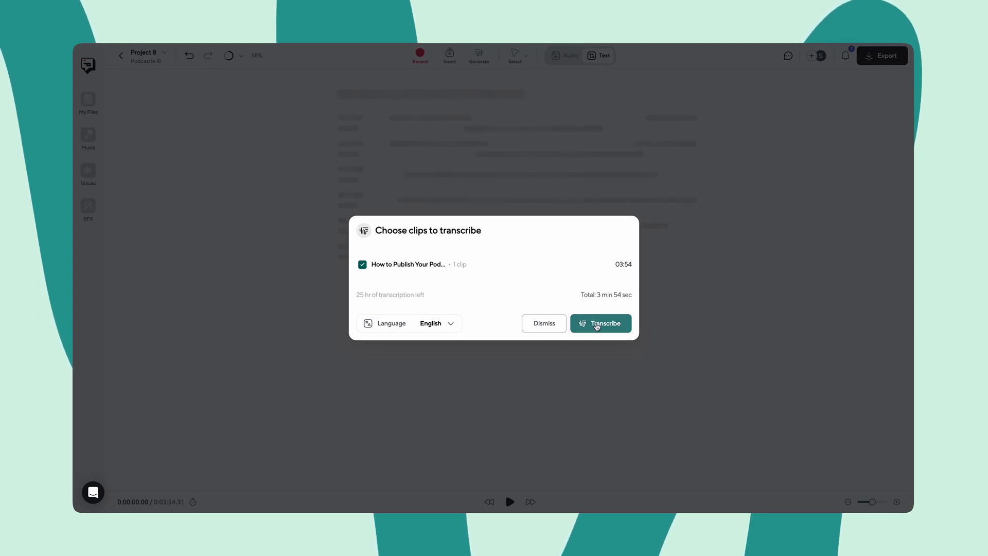
pyautogui.click(601, 323)
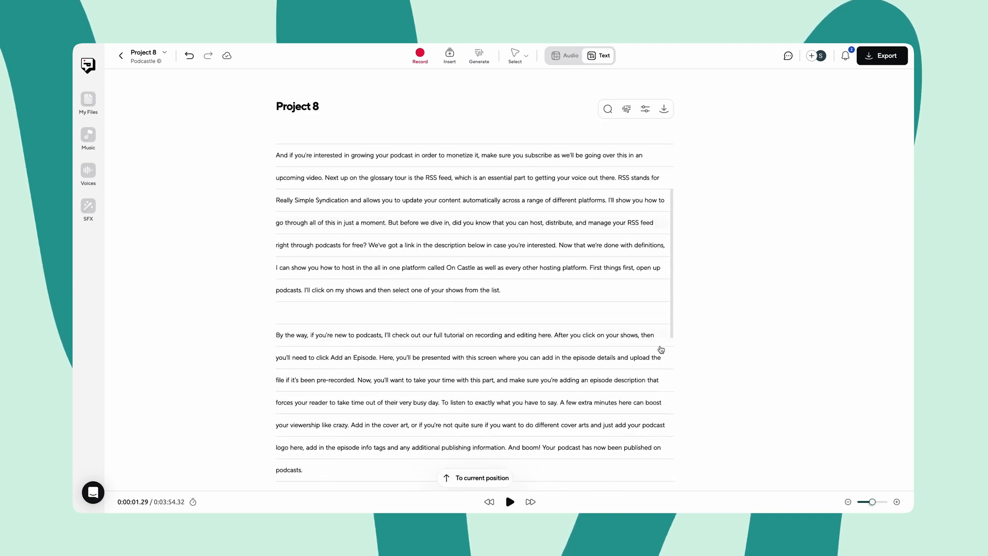
# Step: Scroll down through the Project 8 transcript paragraphs
pyautogui.scroll(-3)
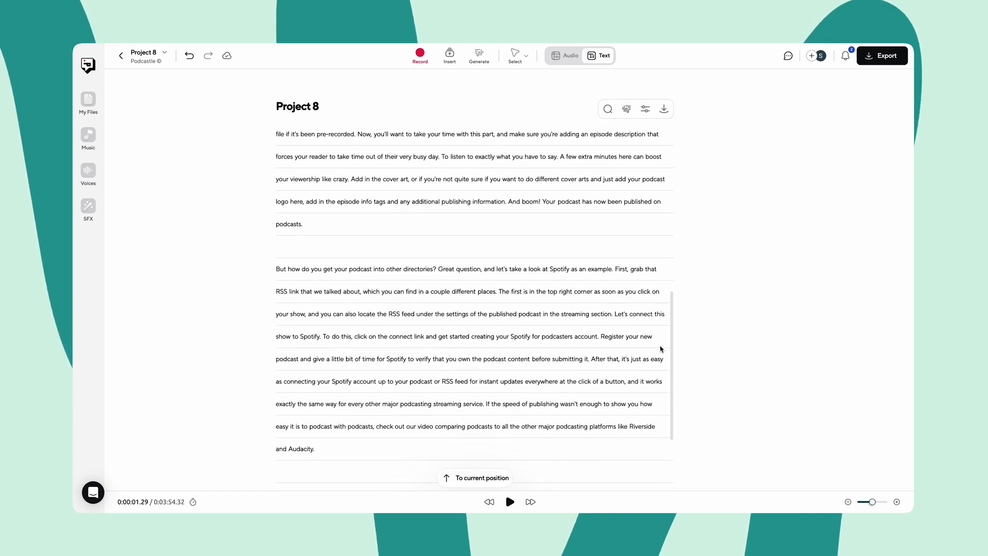
pyautogui.scroll(-3)
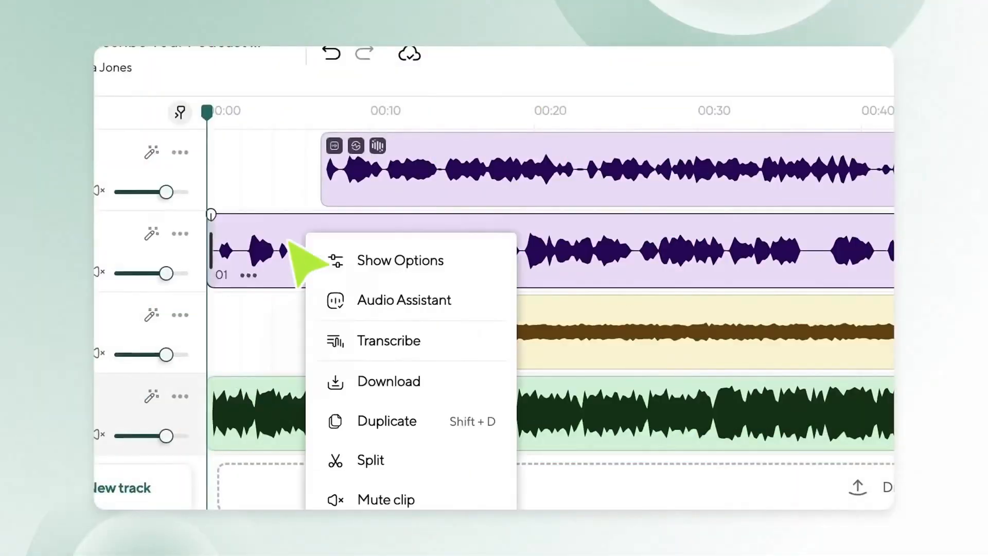
pyautogui.moveTo(457, 374)
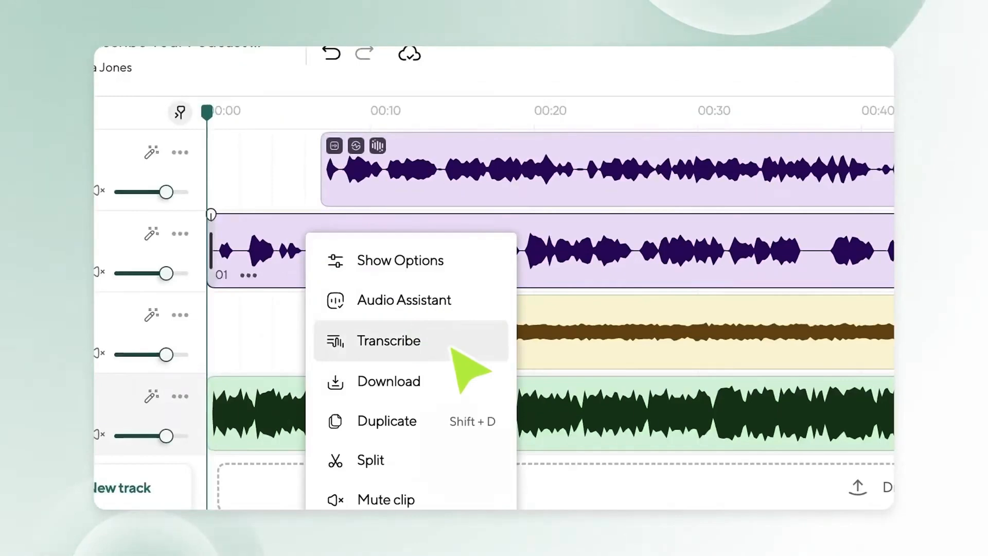
# Step: Transcribe the second clip for one English speaker with Detect filler words on
pyautogui.click(388, 341)
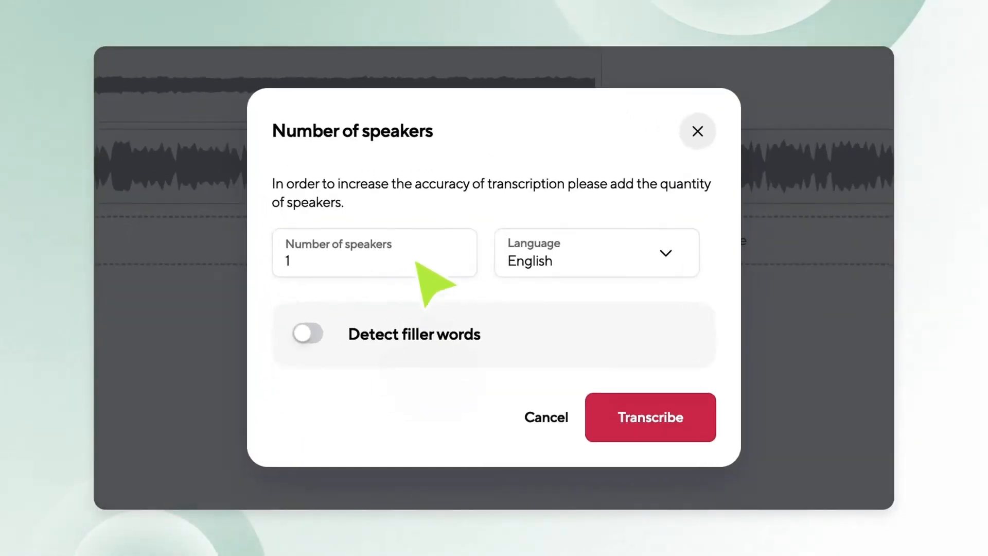
pyautogui.click(307, 333)
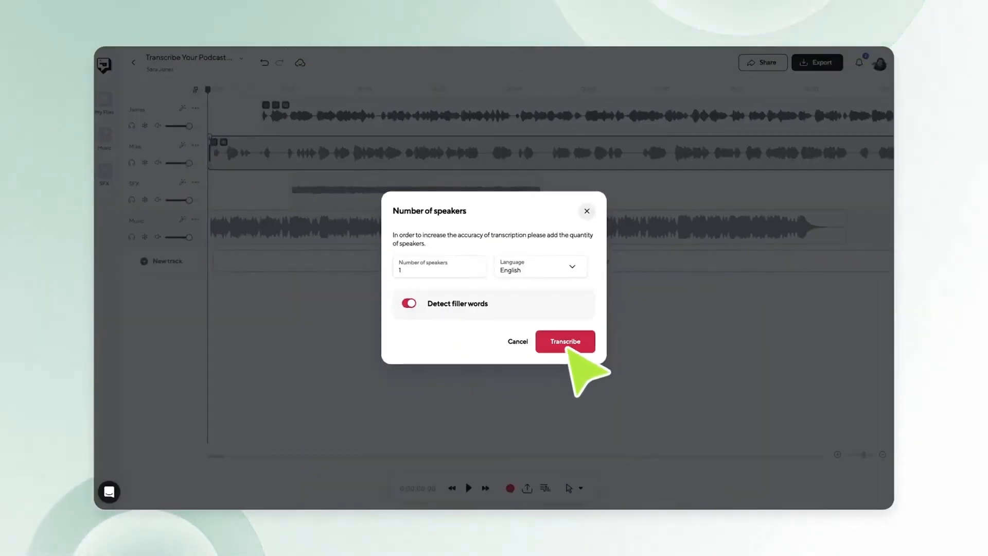
pyautogui.click(565, 341)
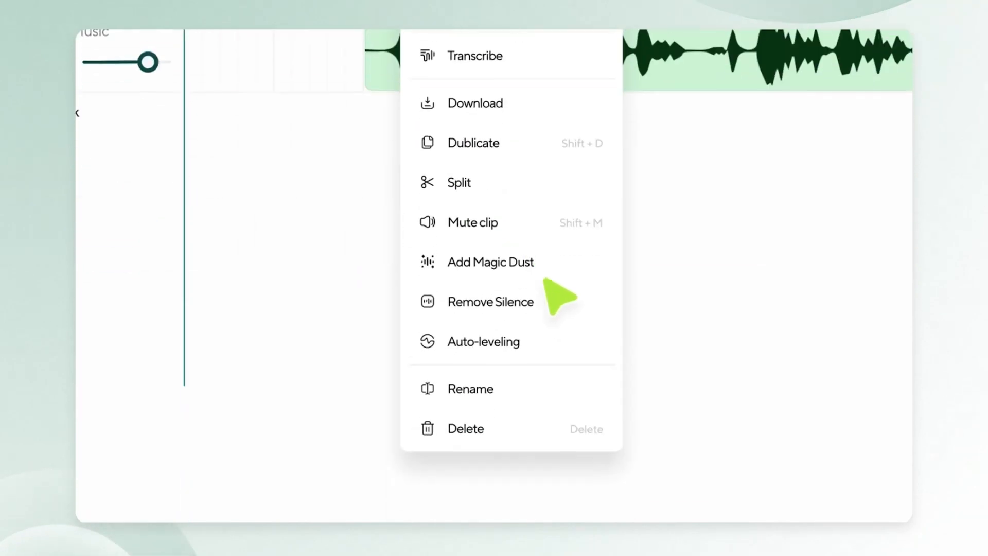
# Step: Run Remove Silence on the Mike.wav clip
pyautogui.click(490, 301)
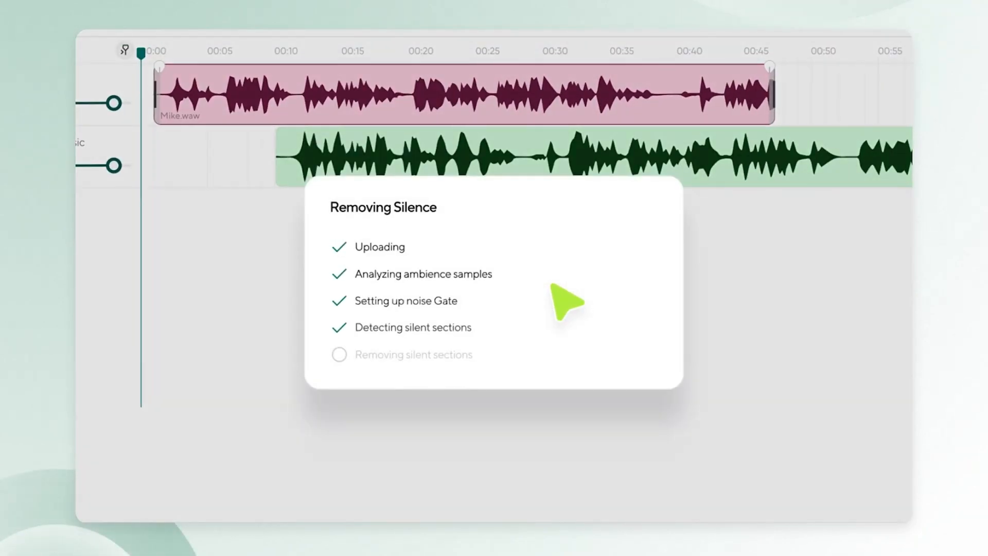